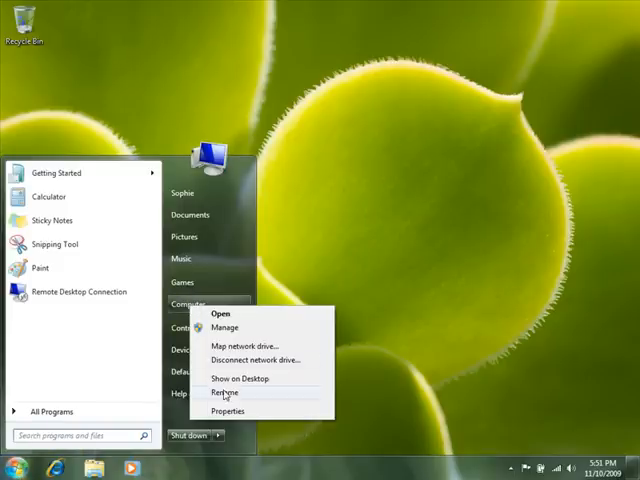
- Open Windows 7 System Properties to view the computer name and WORKGROUP workgroup
left_click(227, 410)
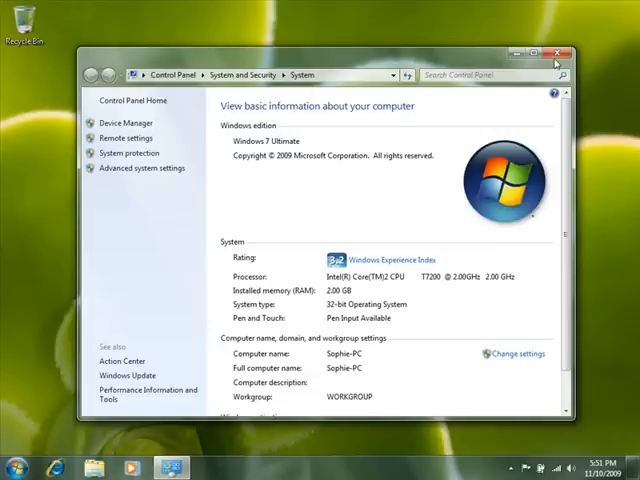
- Close System, search Control Panel for 'net', and confirm Woodgrove is a home network
left_click(12, 467)
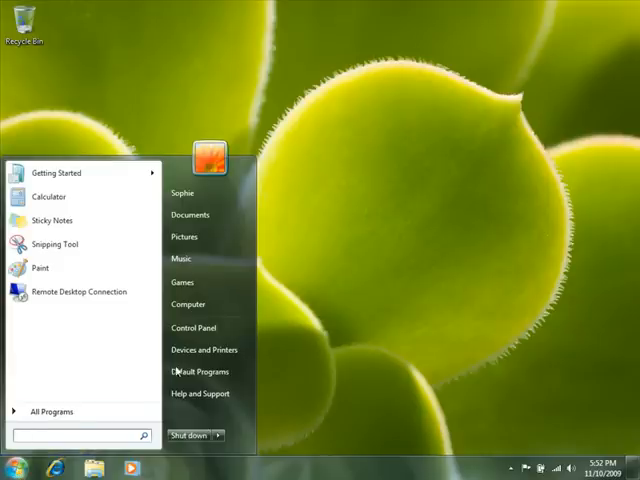
left_click(193, 327)
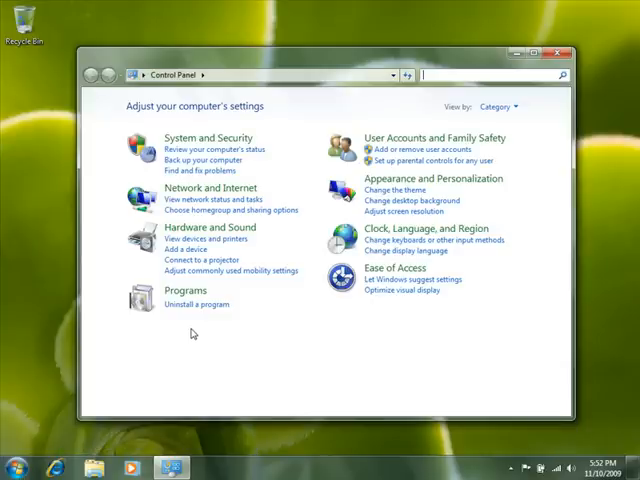
type("net")
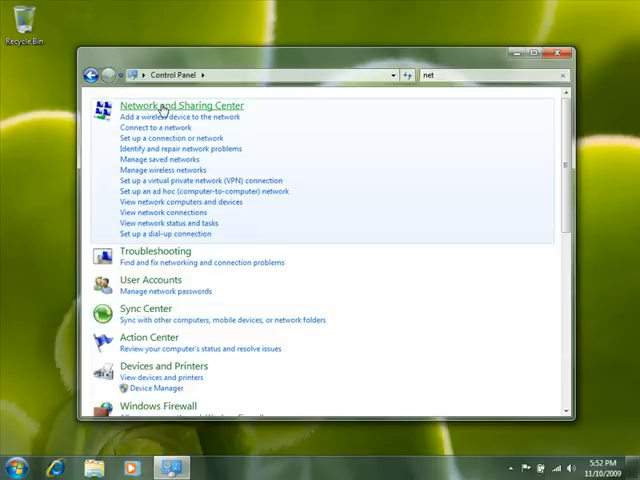
left_click(181, 105)
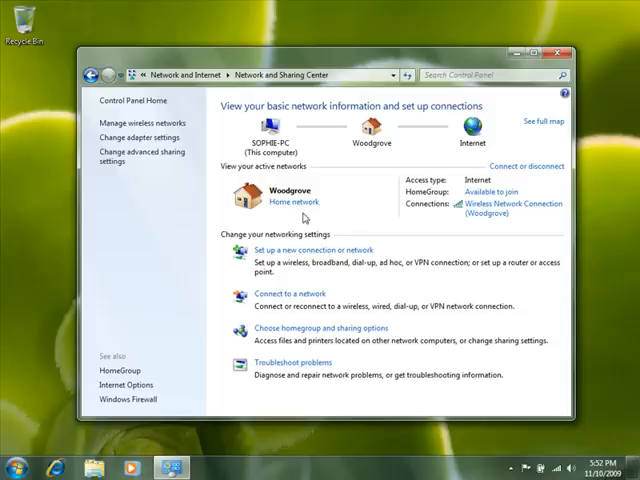
mouse_move(313, 189)
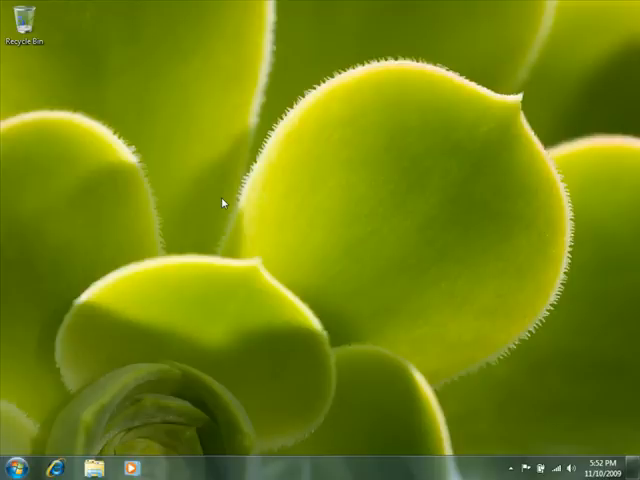
- Search Control Panel for 'network' and open Network and Sharing Center's advanced sharing settings
left_click(12, 467)
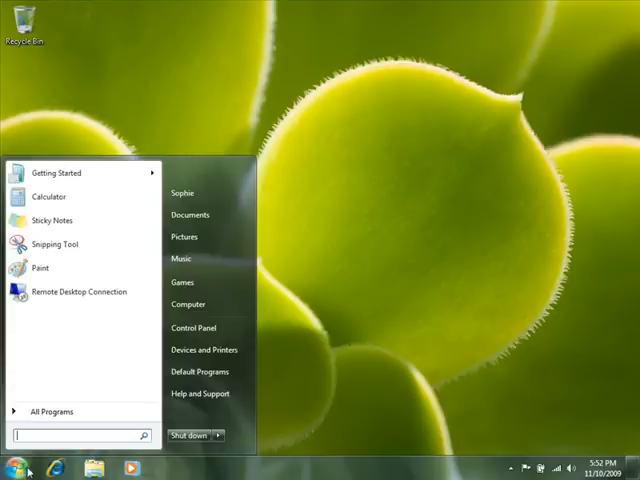
left_click(193, 327)
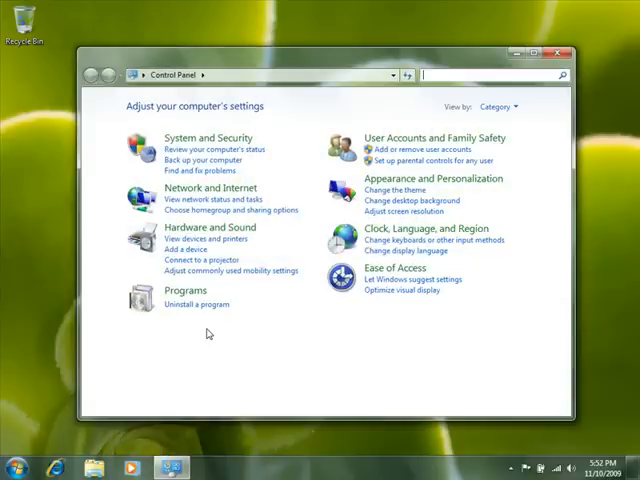
type("network")
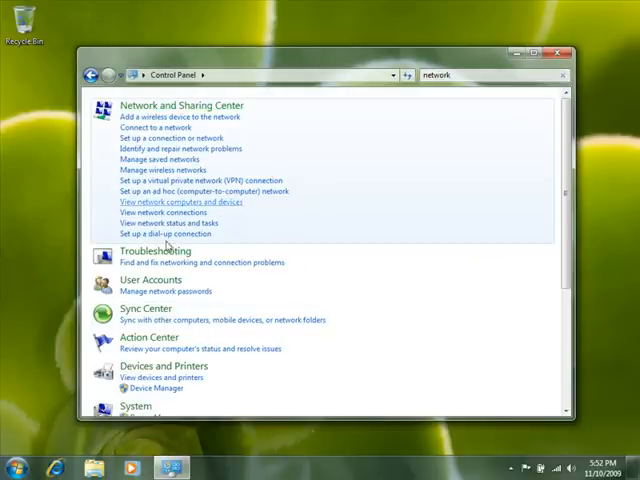
left_click(178, 105)
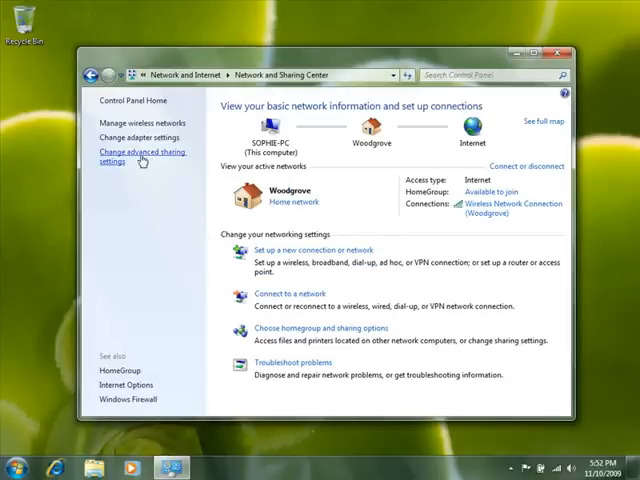
left_click(145, 156)
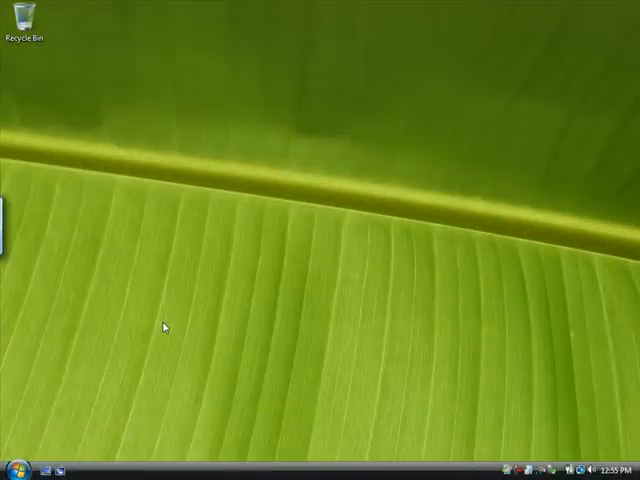
- Review Vista's System window for the computer name and WORKGROUP, then close it
left_click(12, 470)
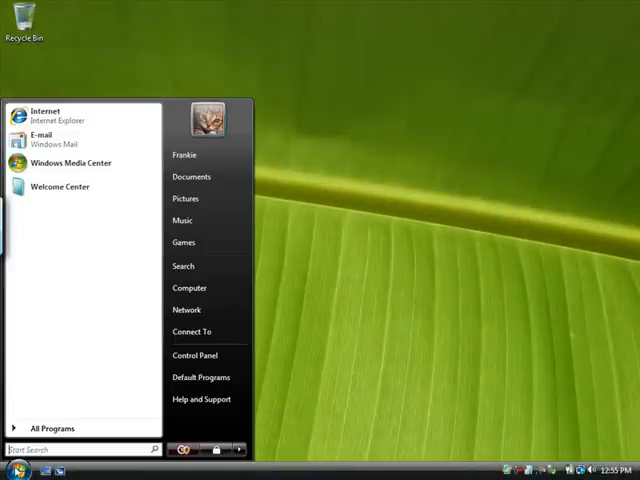
right_click(189, 288)
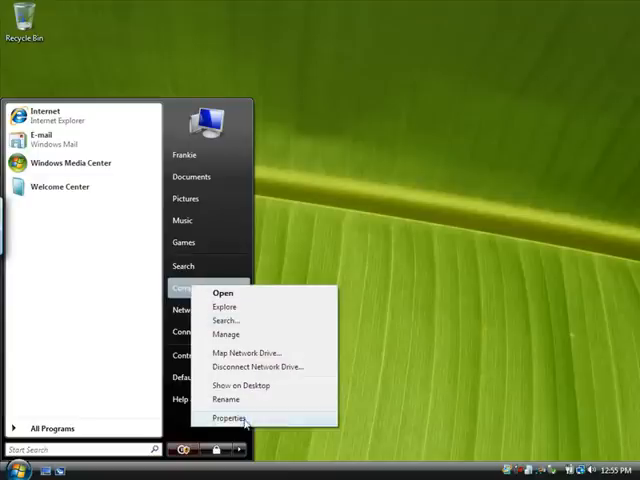
left_click(229, 417)
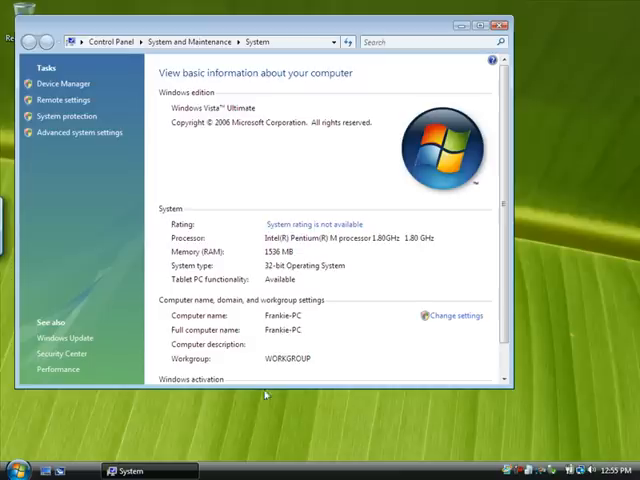
left_click(320, 224)
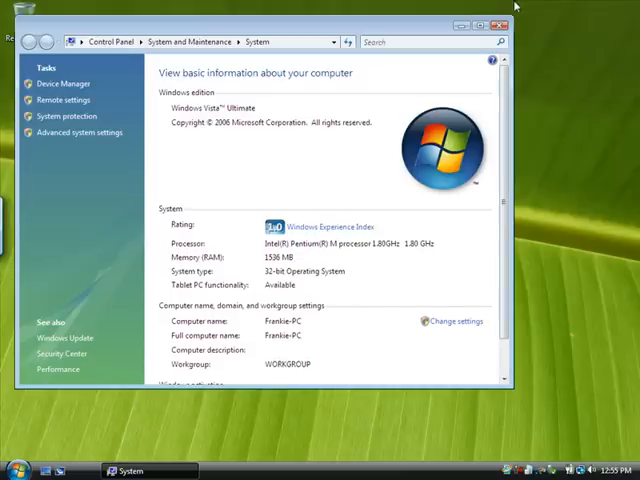
left_click(18, 470)
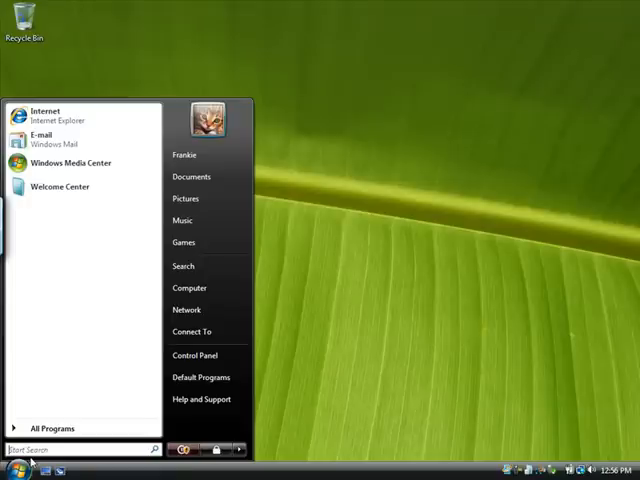
- Go to the Vista Network and Sharing Center through Network and Internet
left_click(195, 355)
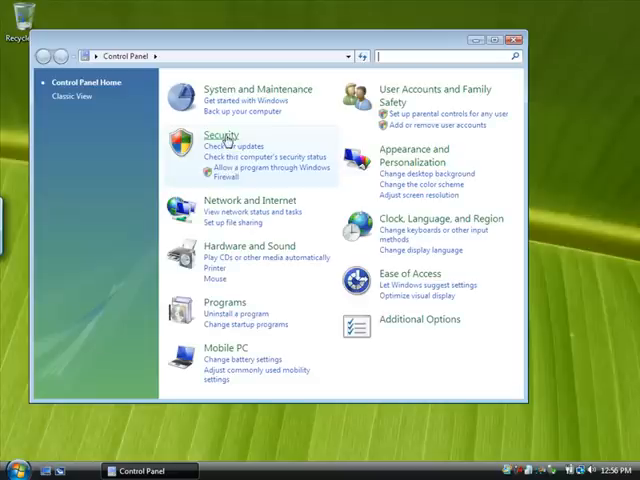
left_click(243, 200)
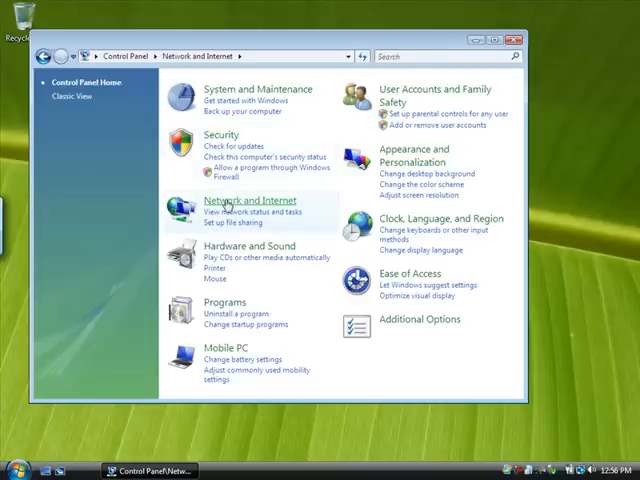
left_click(239, 201)
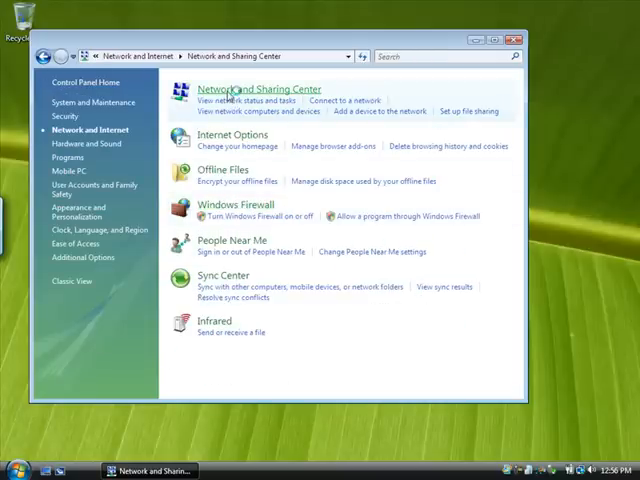
left_click(259, 89)
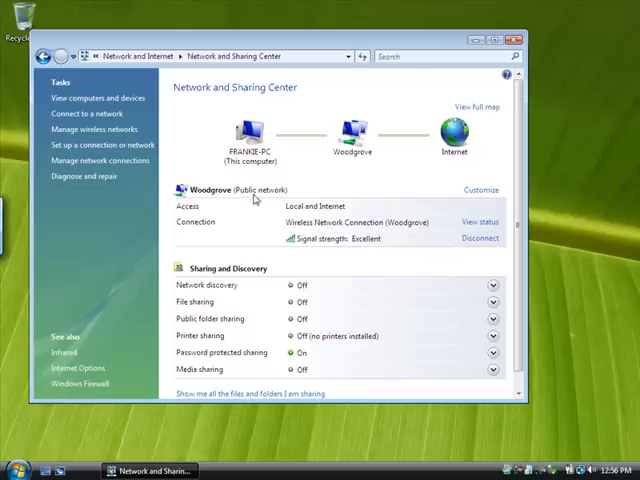
mouse_move(480, 190)
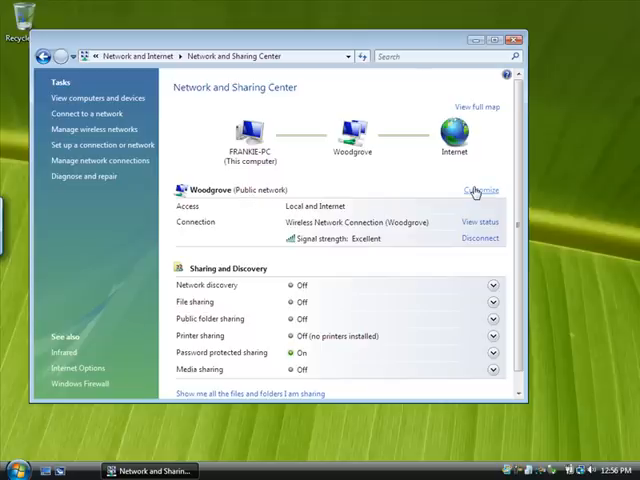
- Customize the Woodgrove network to a Private location, turning on network discovery
left_click(480, 190)
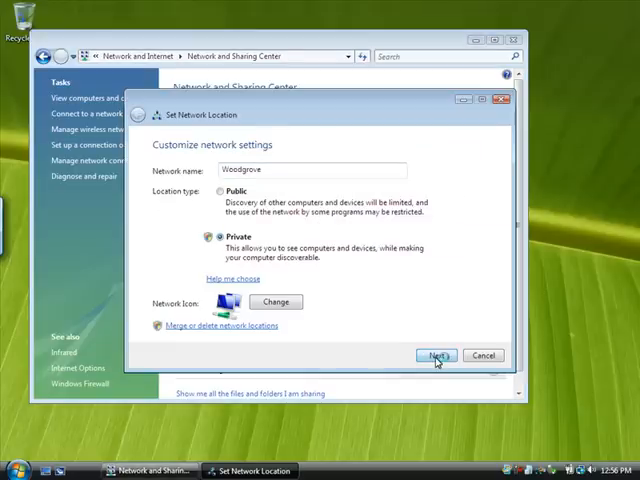
left_click(435, 355)
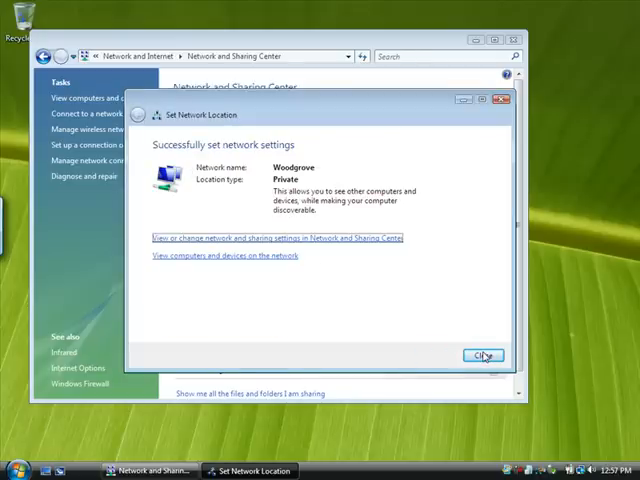
left_click(483, 355)
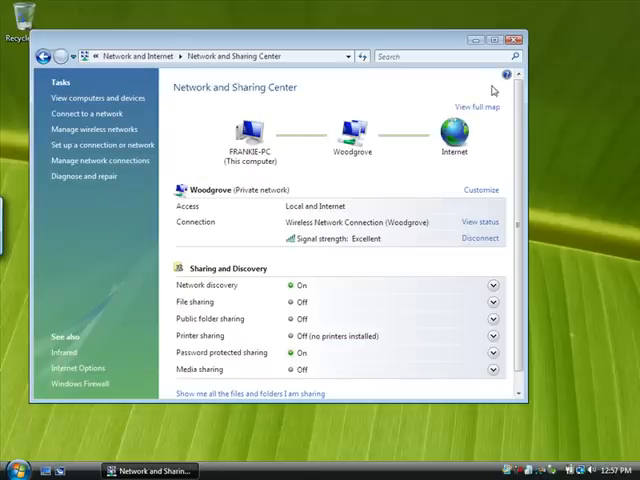
mouse_move(432, 104)
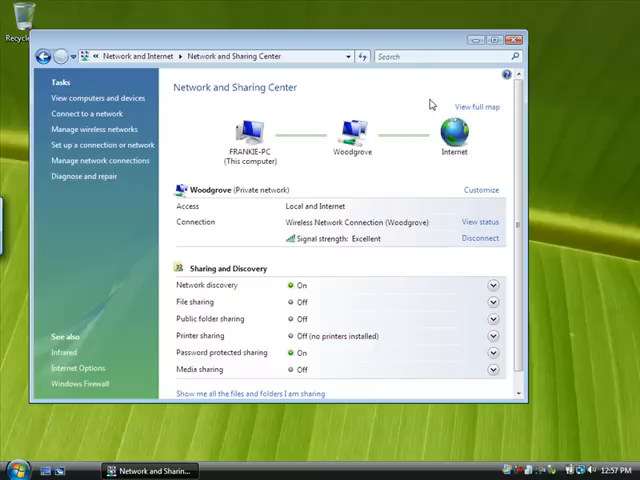
mouse_move(400, 211)
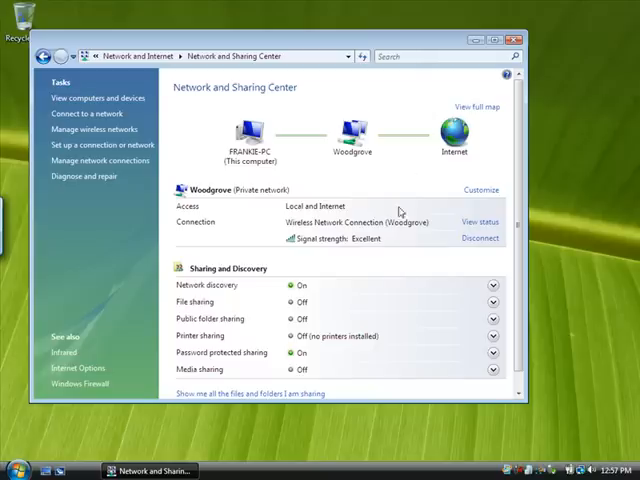
mouse_move(497, 305)
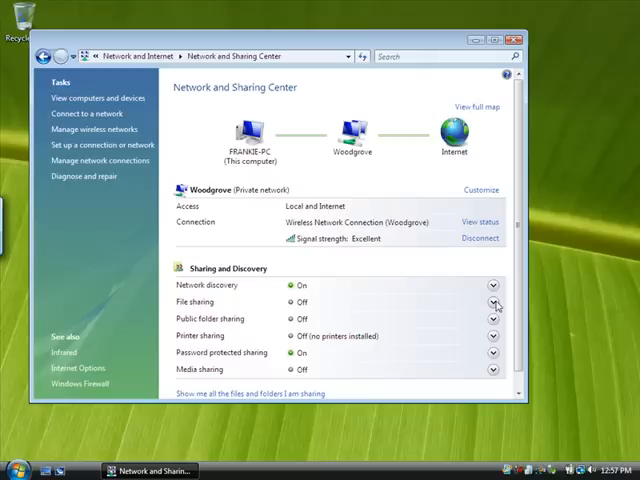
- Expand File sharing and select 'Turn on file sharing'
left_click(492, 301)
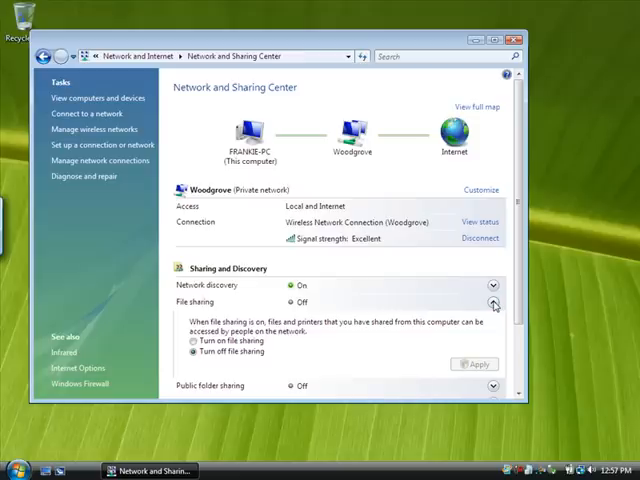
left_click(194, 342)
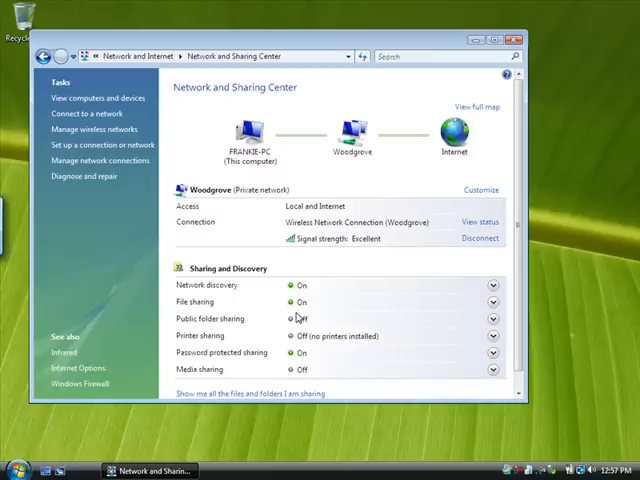
mouse_move(482, 183)
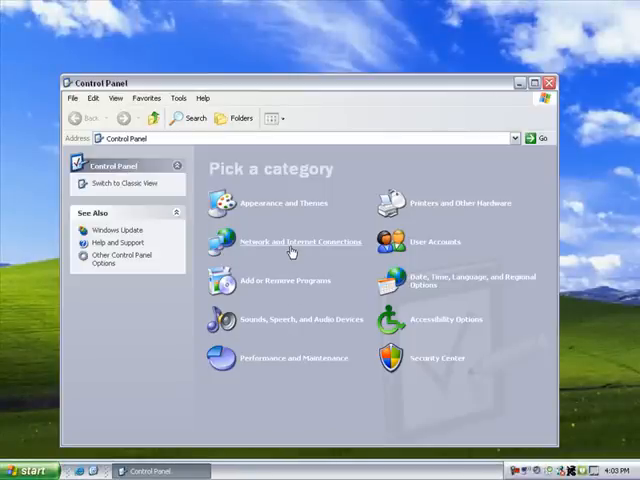
- Start the XP Network Setup Wizard from Network and Internet Connections
left_click(293, 241)
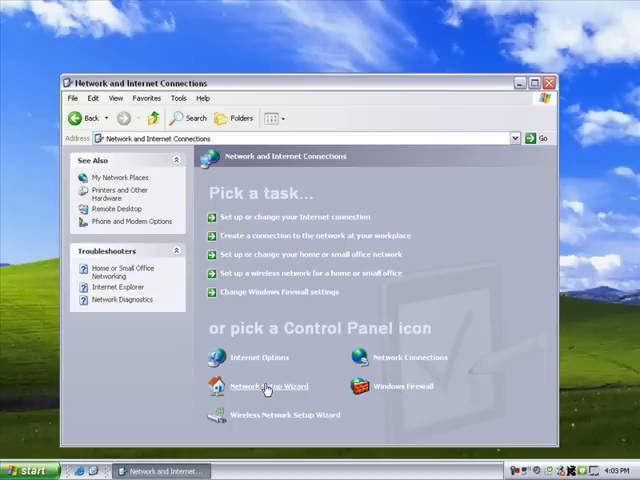
left_click(267, 386)
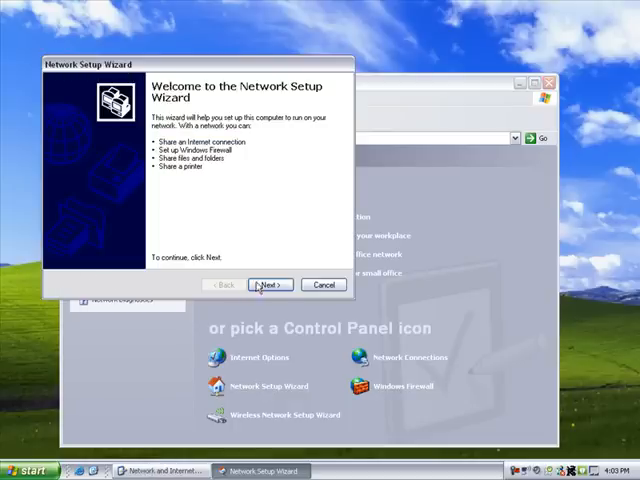
- Keep the shared internet connection, accept the workgroup name, enable file and printer sharing, and apply
left_click(268, 285)
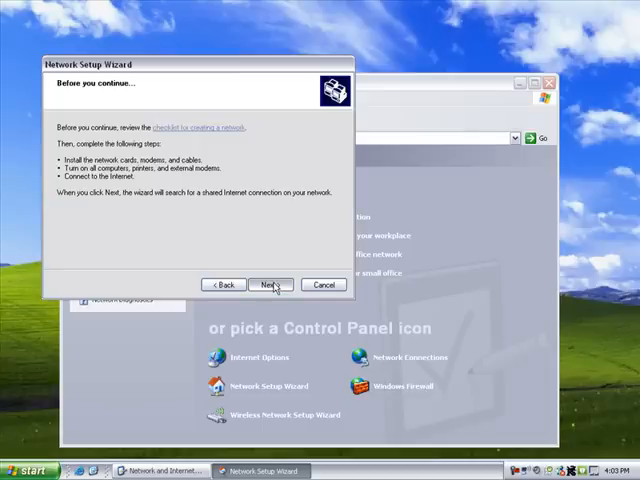
left_click(268, 285)
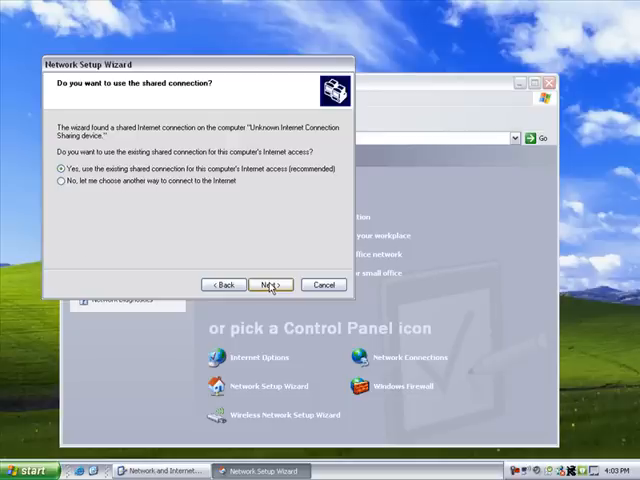
left_click(270, 285)
type("WORKGRO")
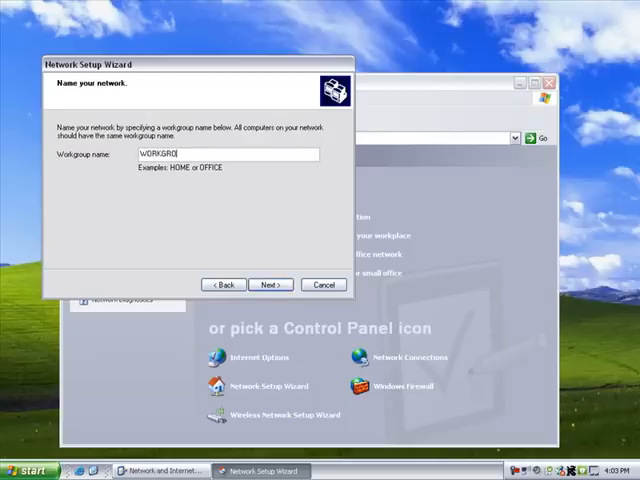
left_click(271, 285)
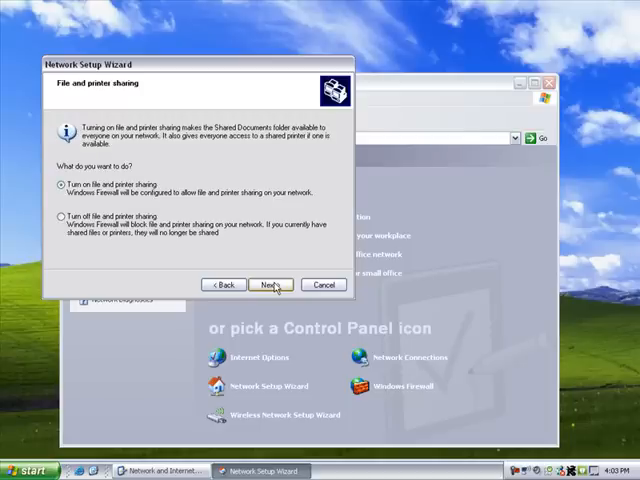
left_click(267, 285)
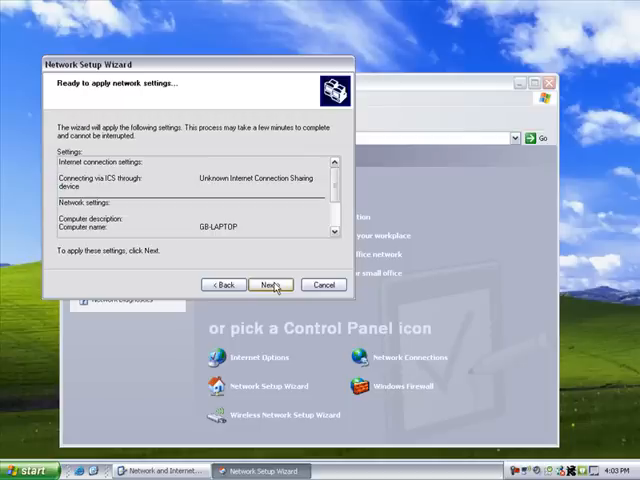
left_click(270, 285)
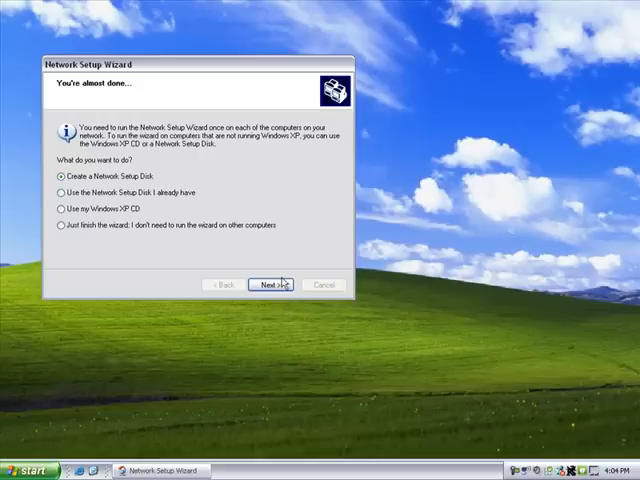
- Choose 'Just finish the wizard' and close the completed wizard
left_click(59, 225)
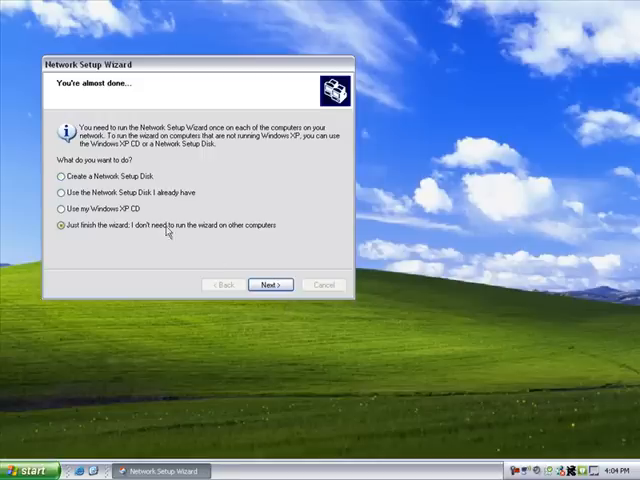
left_click(269, 284)
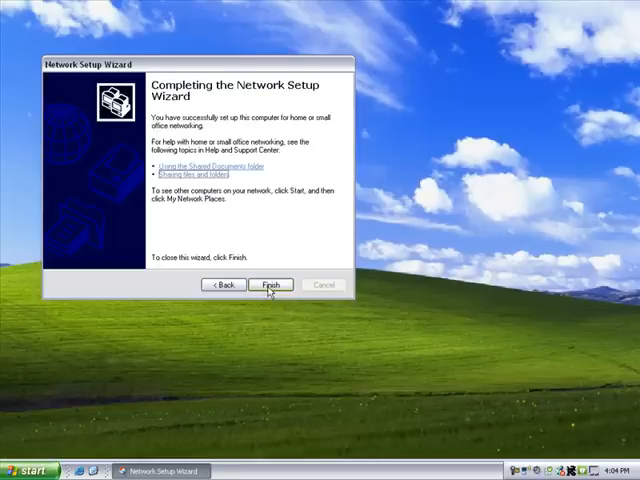
left_click(271, 285)
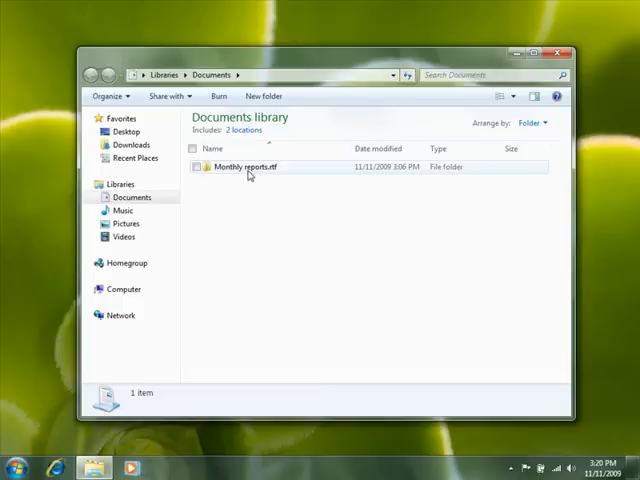
- Share the Monthly reports.rtf folder with Everyone via Share with > Specific people
right_click(245, 167)
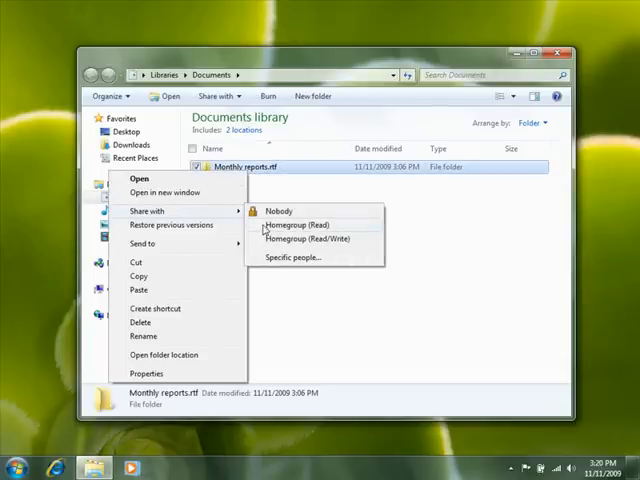
left_click(291, 257)
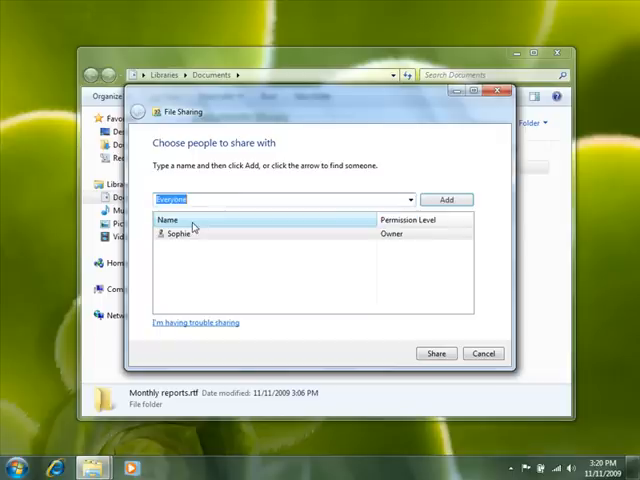
left_click(436, 353)
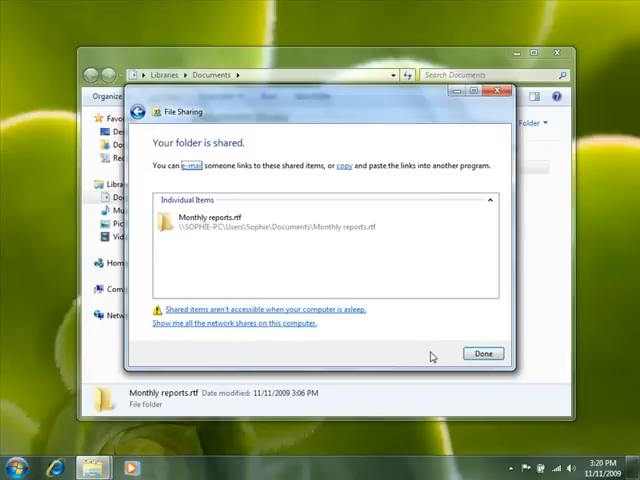
left_click(483, 353)
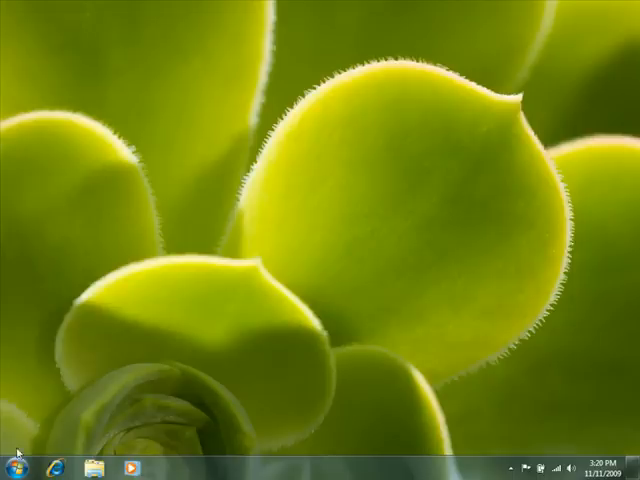
- Browse Network to the other PC's Users > My Documents and open Financial reports
left_click(12, 467)
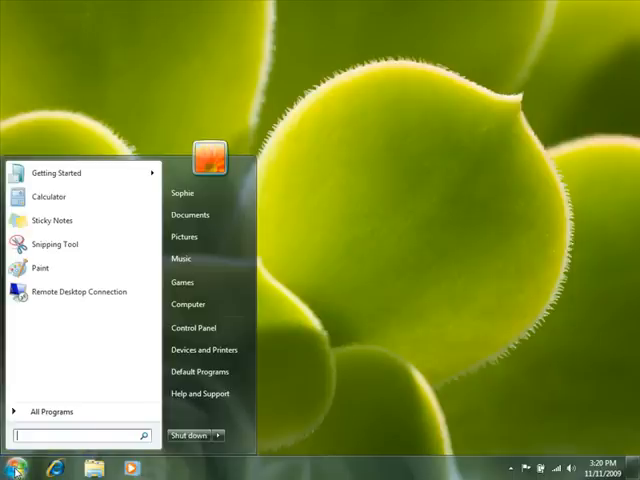
left_click(184, 192)
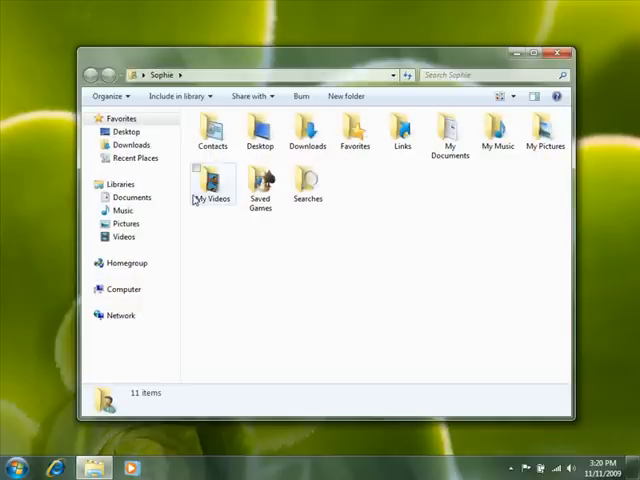
left_click(120, 315)
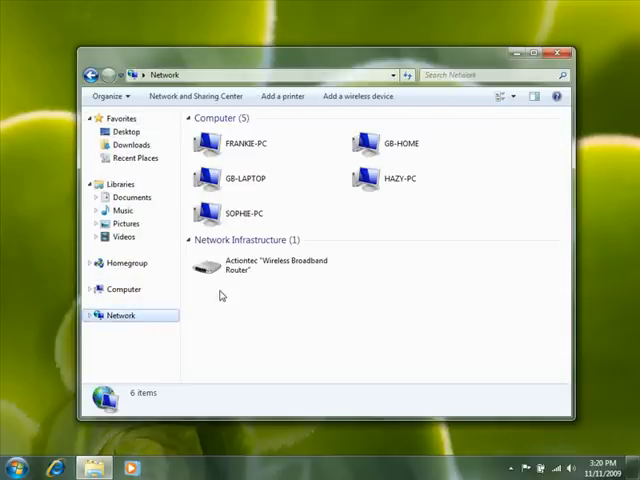
double_click(207, 143)
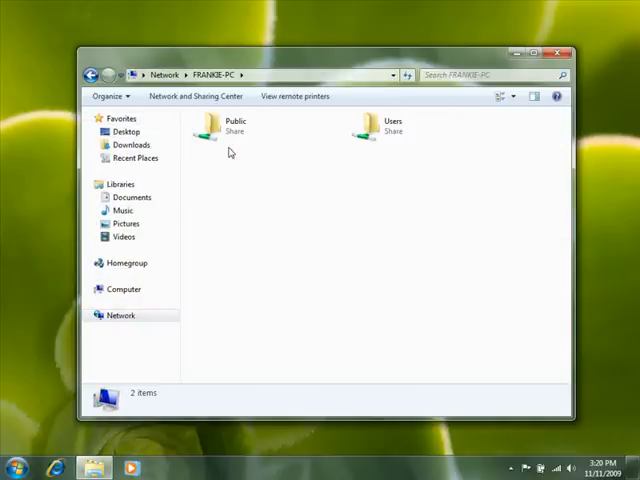
left_click(390, 125)
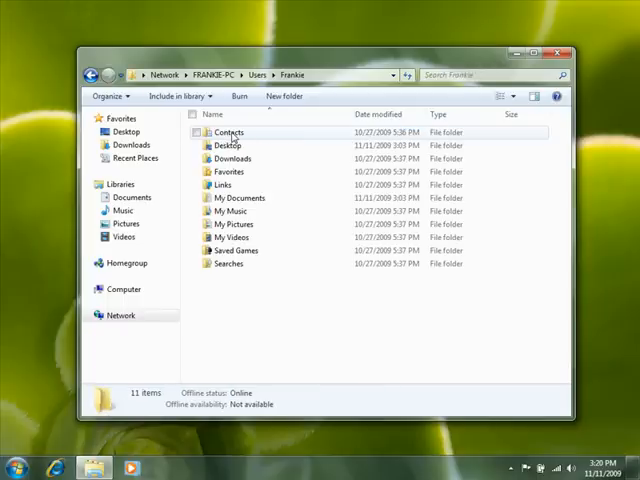
double_click(238, 198)
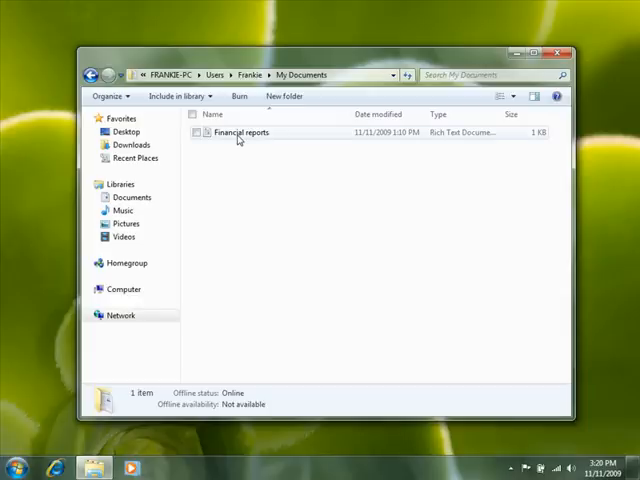
left_click(243, 132)
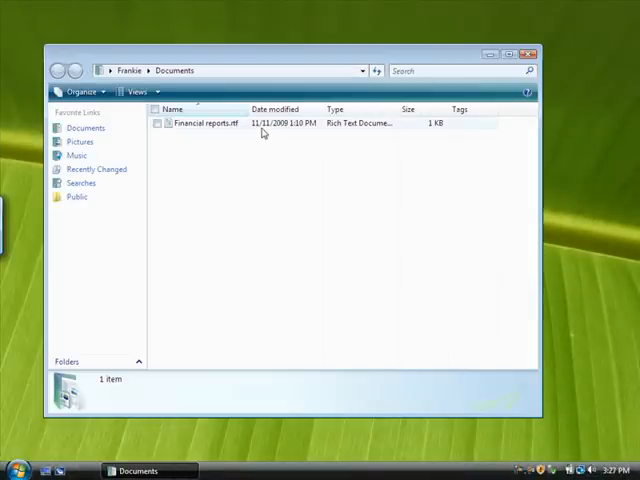
- Share Financial reports.rtf with Everyone (All users in this list)
right_click(205, 123)
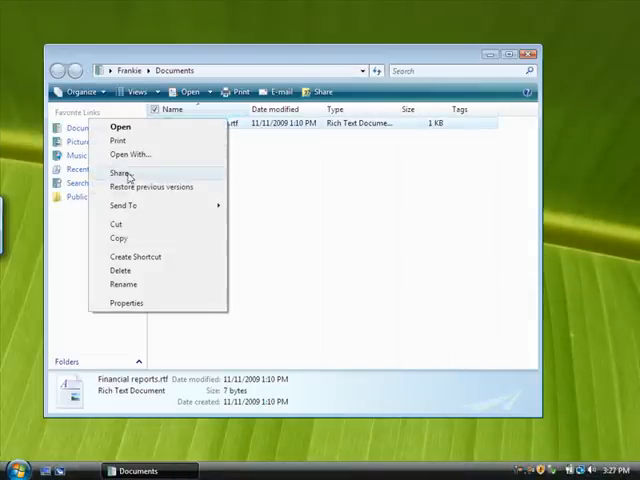
left_click(121, 173)
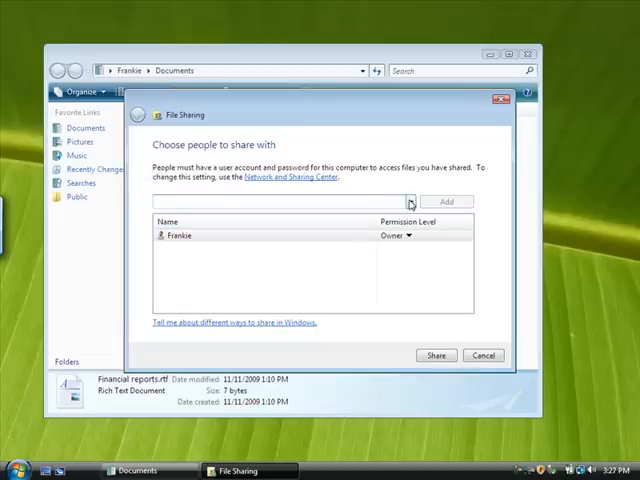
left_click(406, 201)
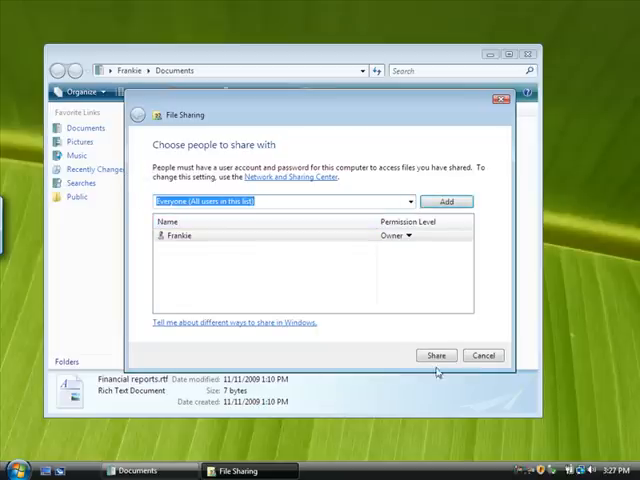
left_click(483, 355)
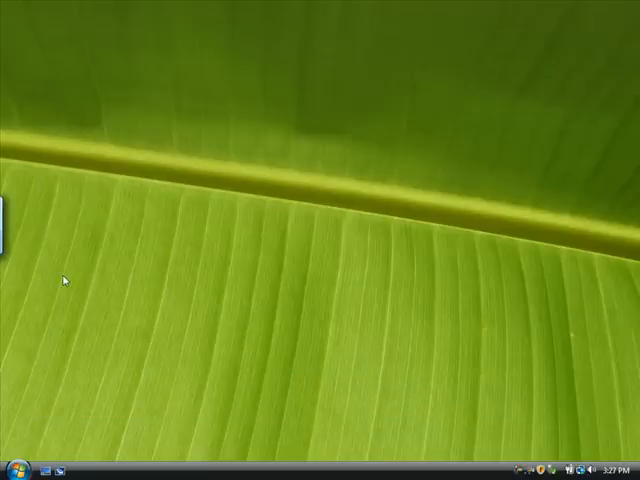
left_click(12, 468)
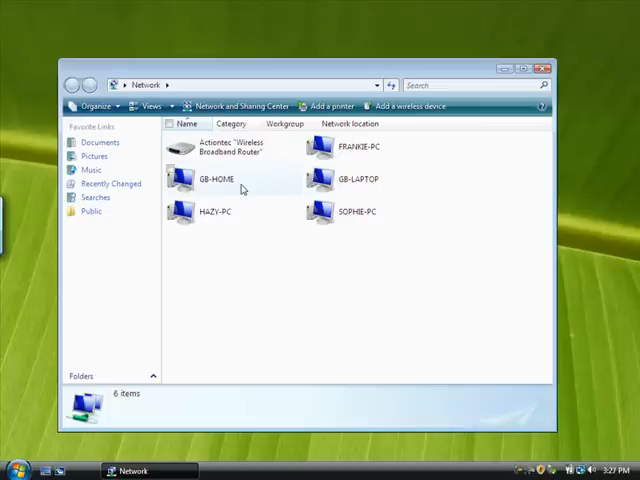
- Sign in to sophie-pc and open the user's folder inside its Users share
double_click(354, 211)
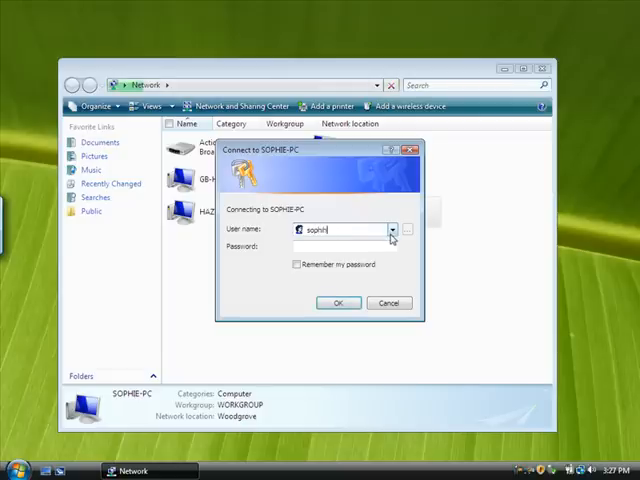
type("sophie-pc\\sophie")
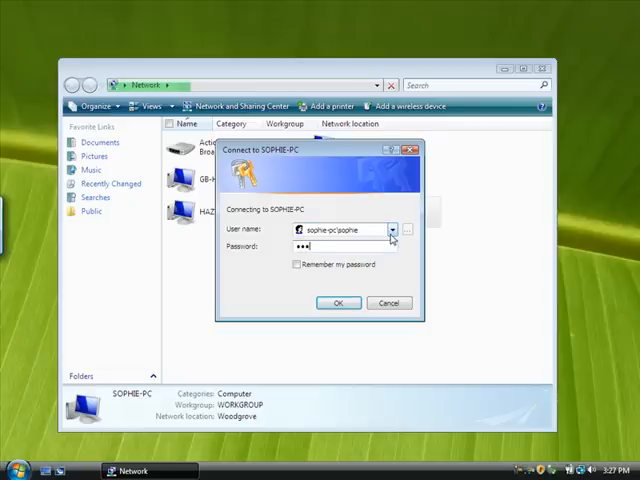
left_click(337, 303)
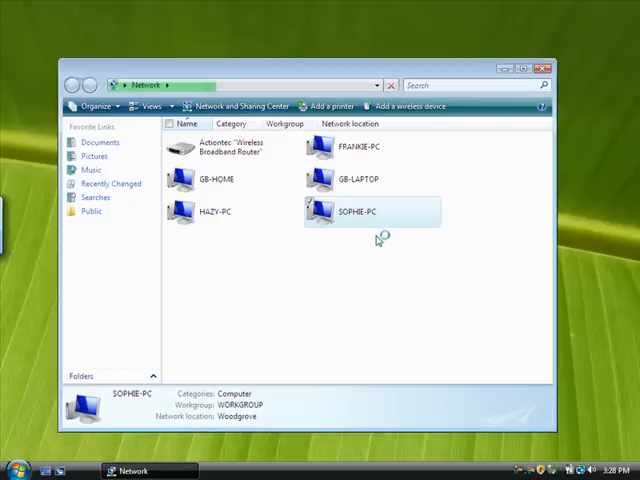
double_click(368, 212)
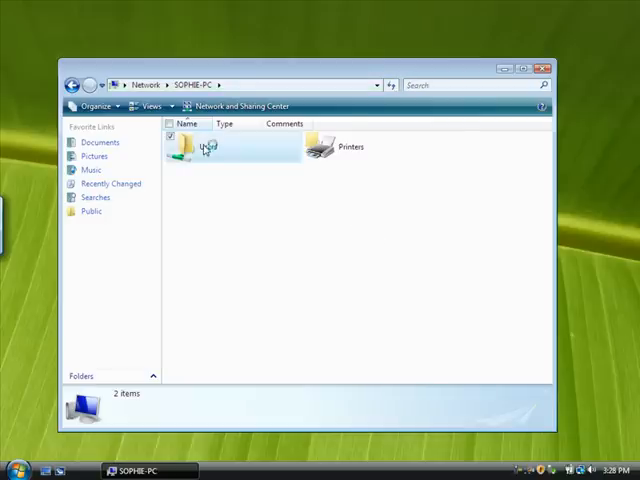
double_click(188, 145)
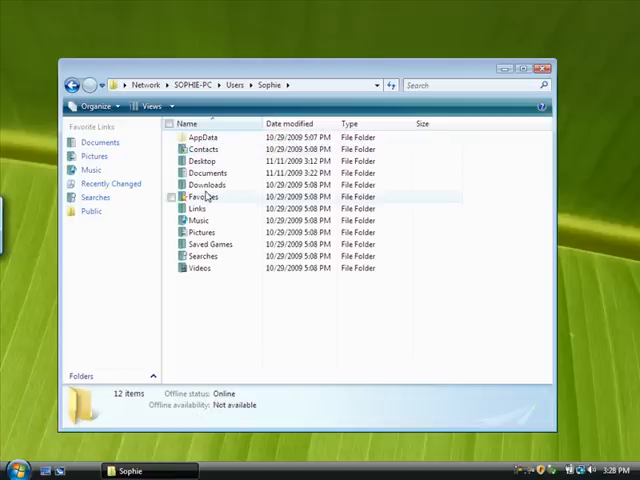
double_click(204, 161)
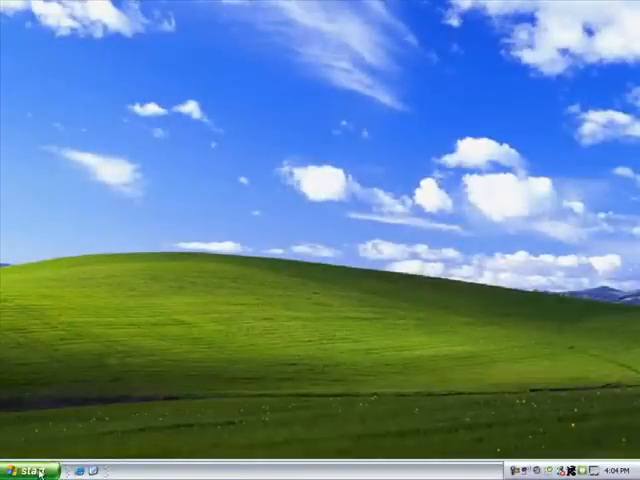
- Turn on network sharing for the Party folder in My Documents
left_click(28, 469)
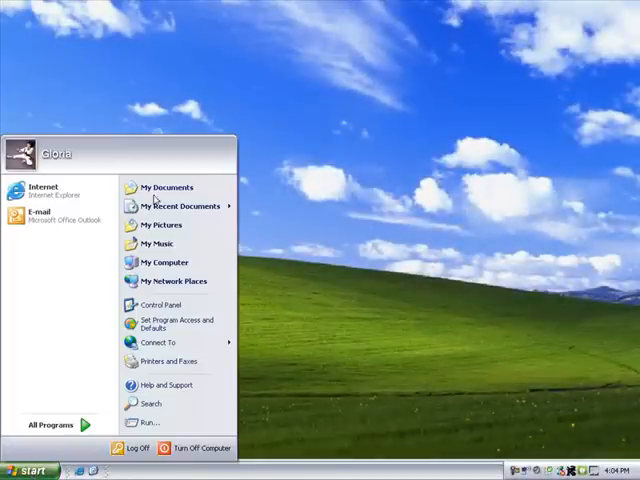
left_click(165, 187)
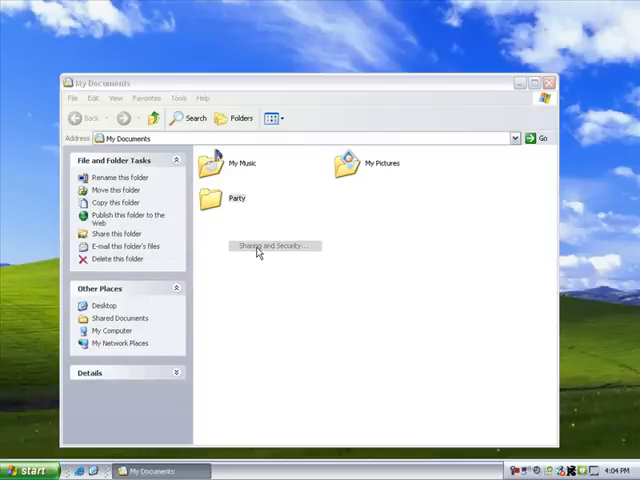
left_click(272, 246)
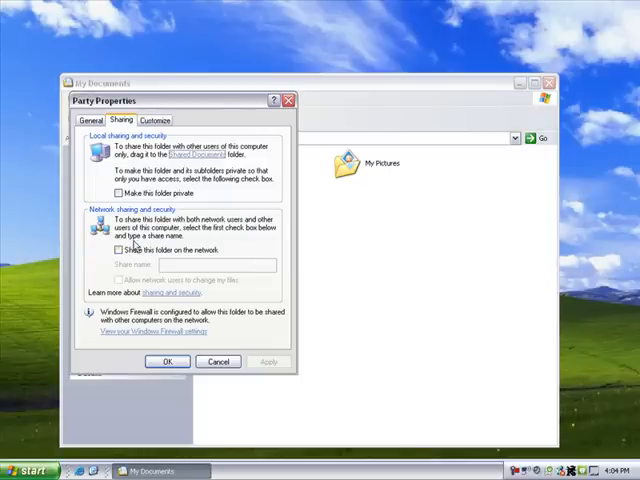
left_click(114, 248)
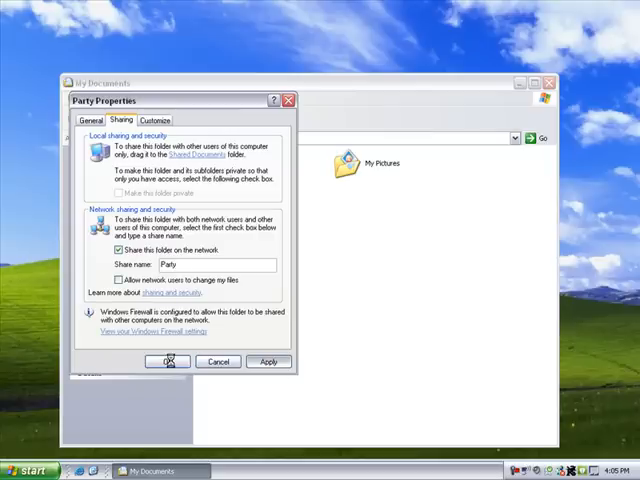
left_click(167, 361)
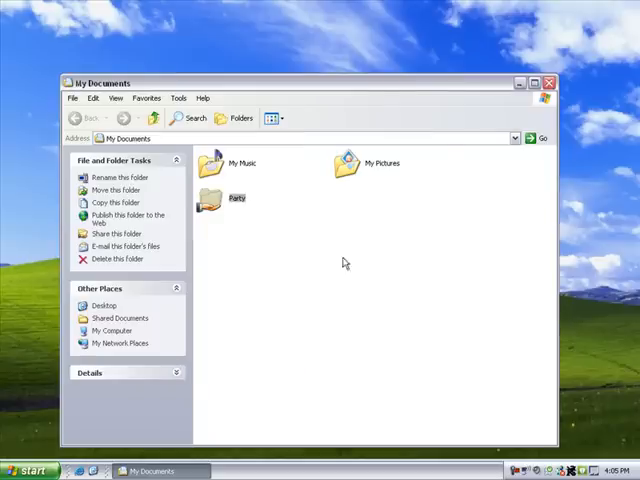
left_click(531, 83)
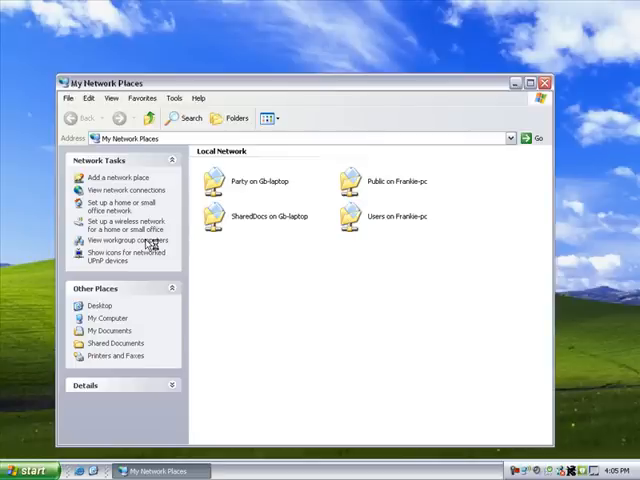
- Sign in to frankie-pc with the frank account and open its Users share
double_click(376, 180)
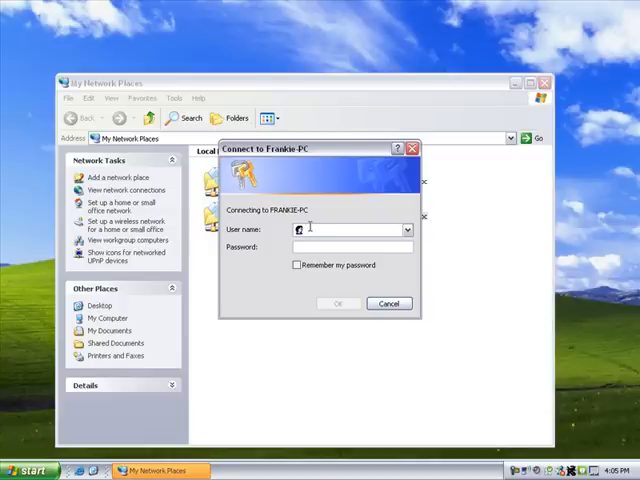
type("frank")
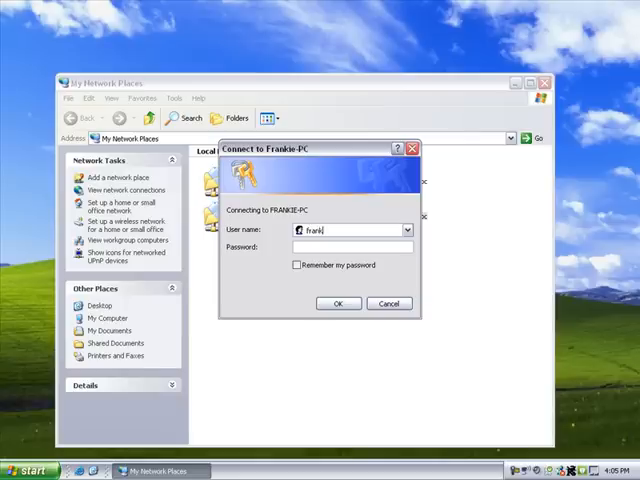
type("frankie-pc\\fr")
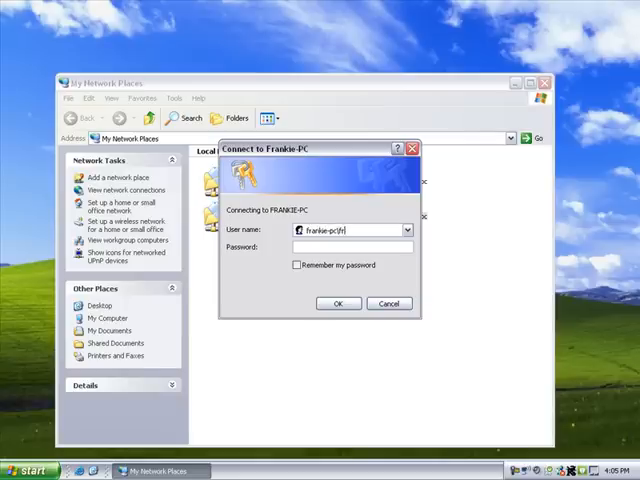
type("frankie")
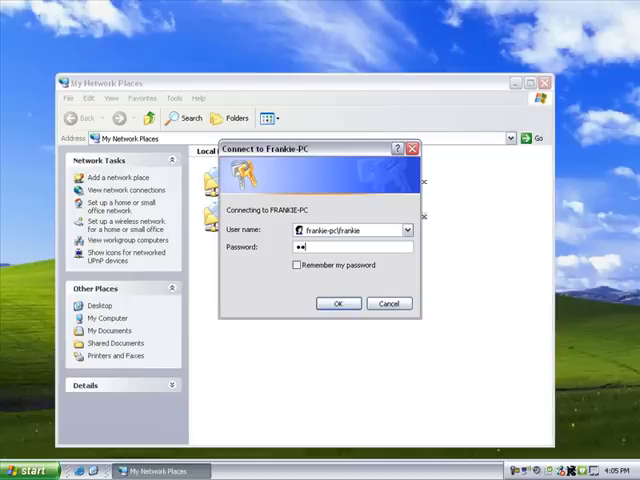
left_click(338, 303)
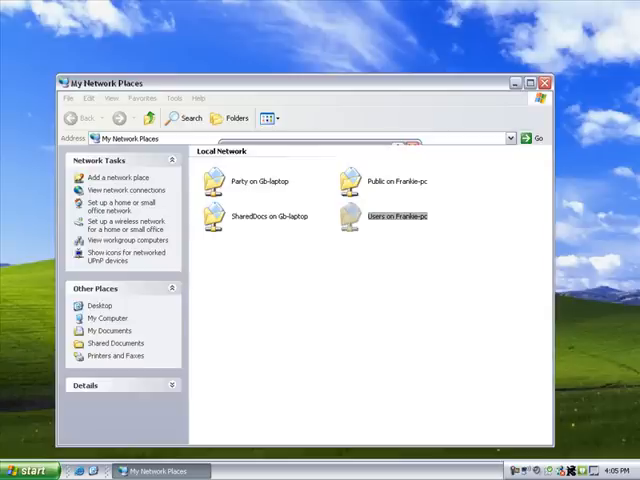
double_click(380, 213)
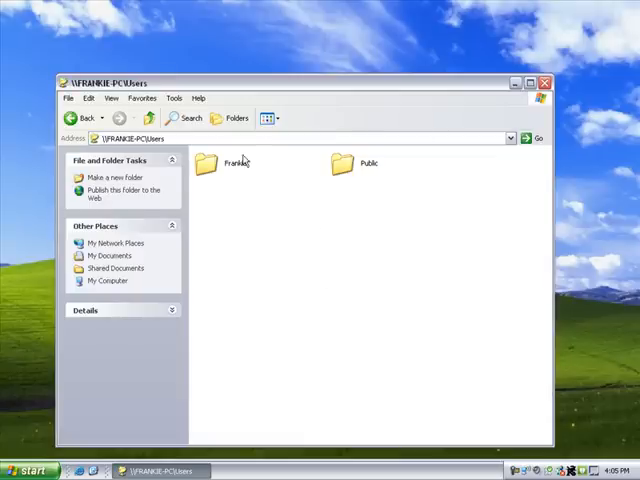